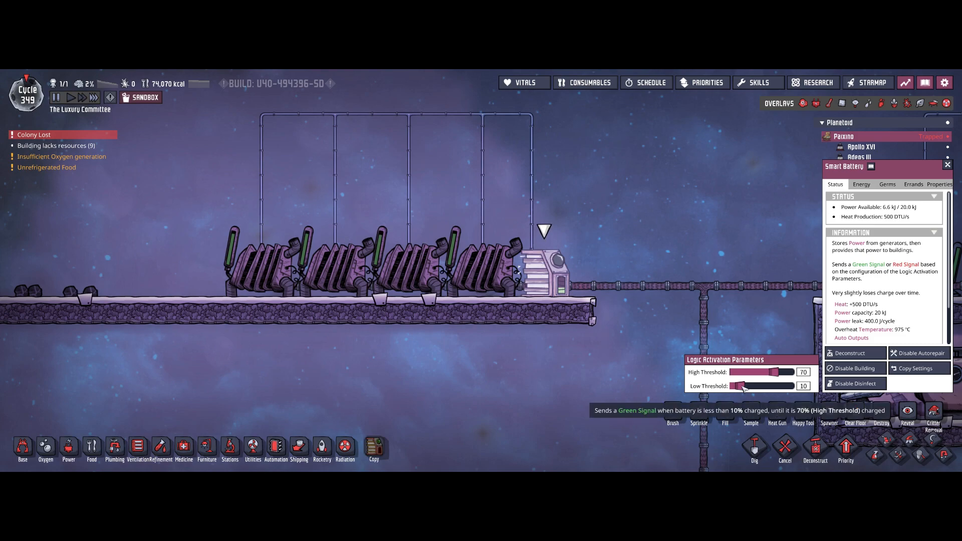
mouse_move(541, 273)
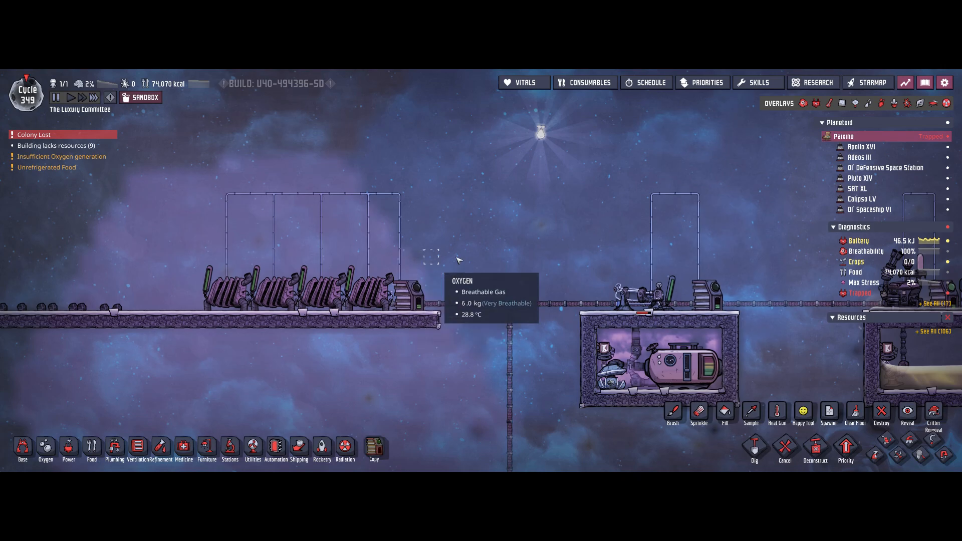
mouse_move(525, 276)
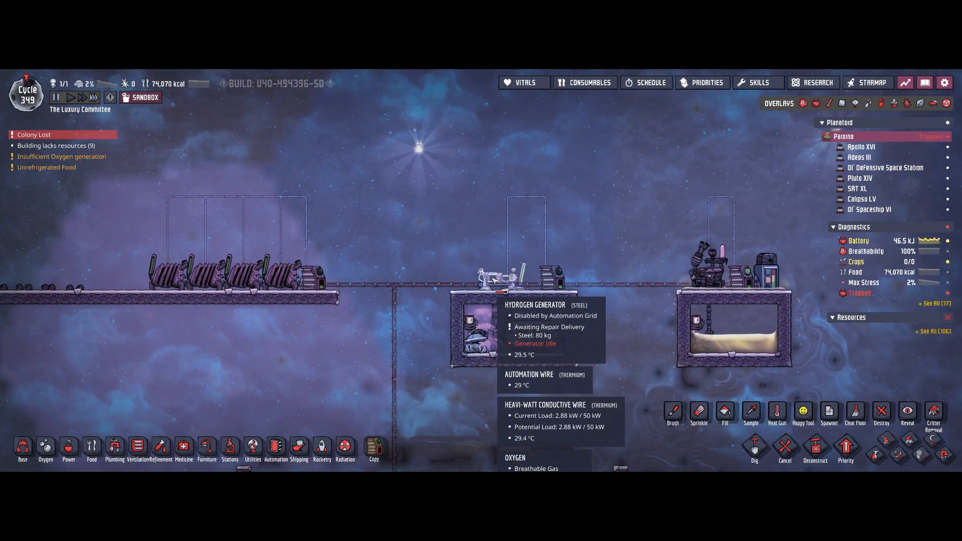
mouse_move(621, 275)
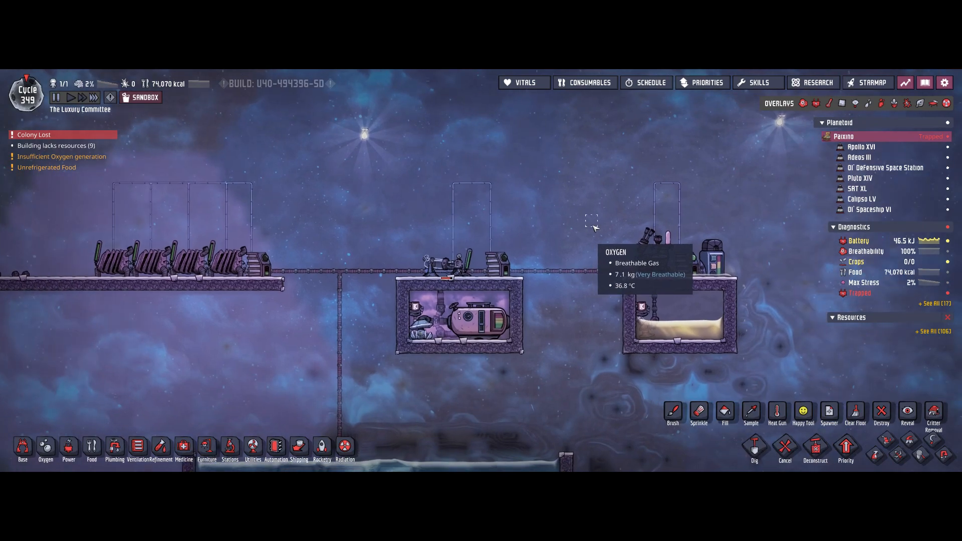
mouse_move(546, 310)
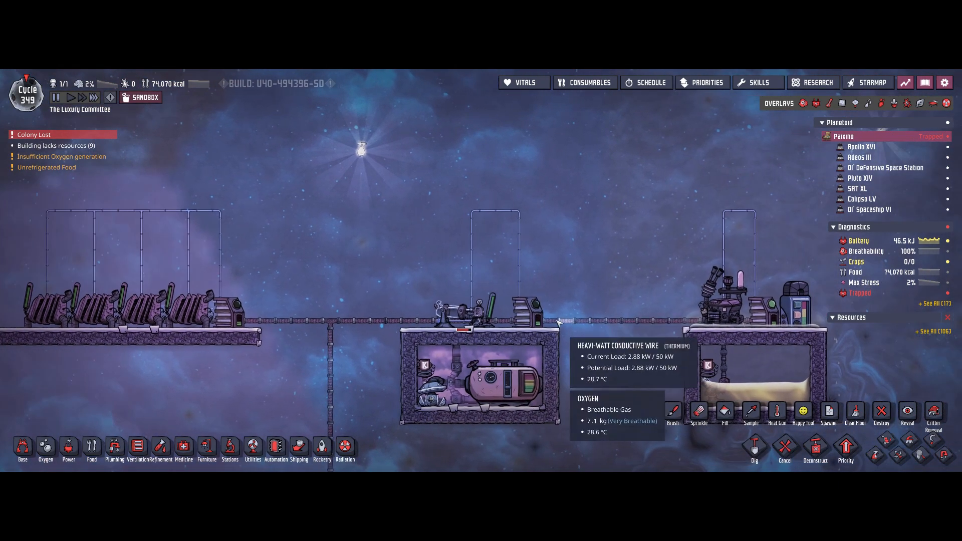
click(275, 448)
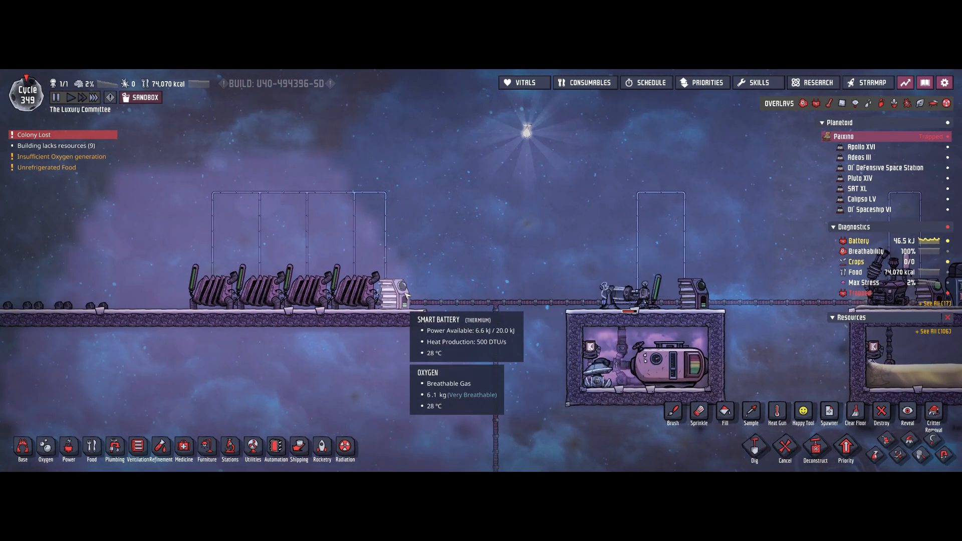
click(394, 293)
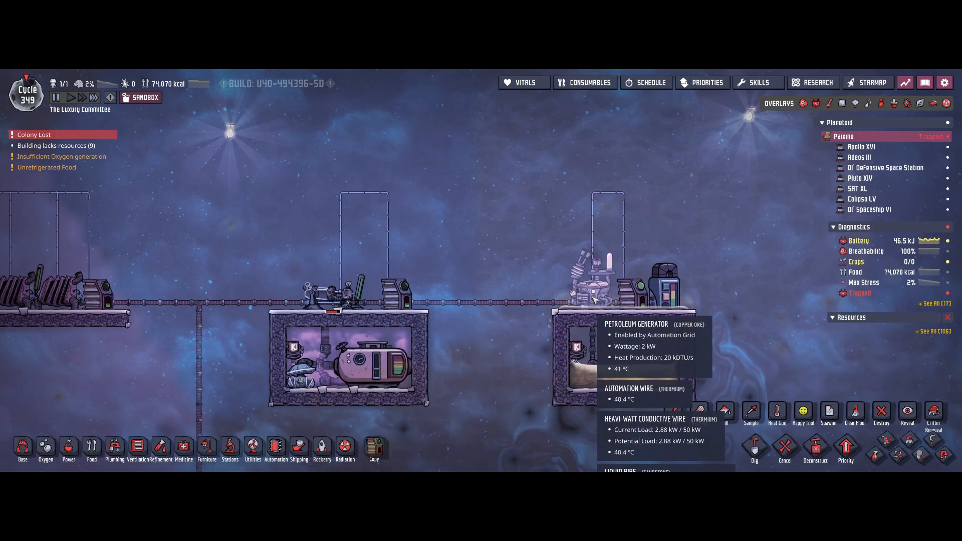
Select the petroleum generator's smart battery to set its 80 high / 30 low thresholds
click(629, 284)
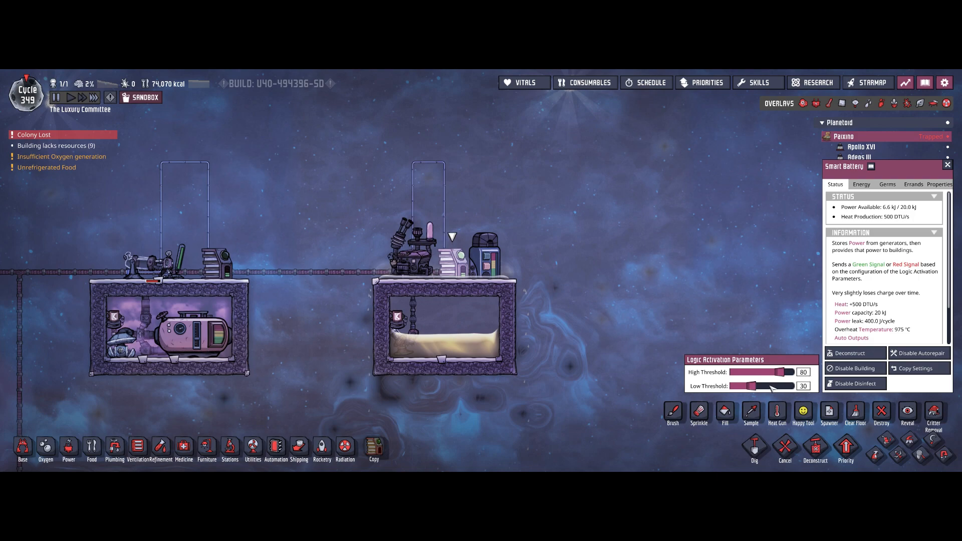
mouse_move(754, 387)
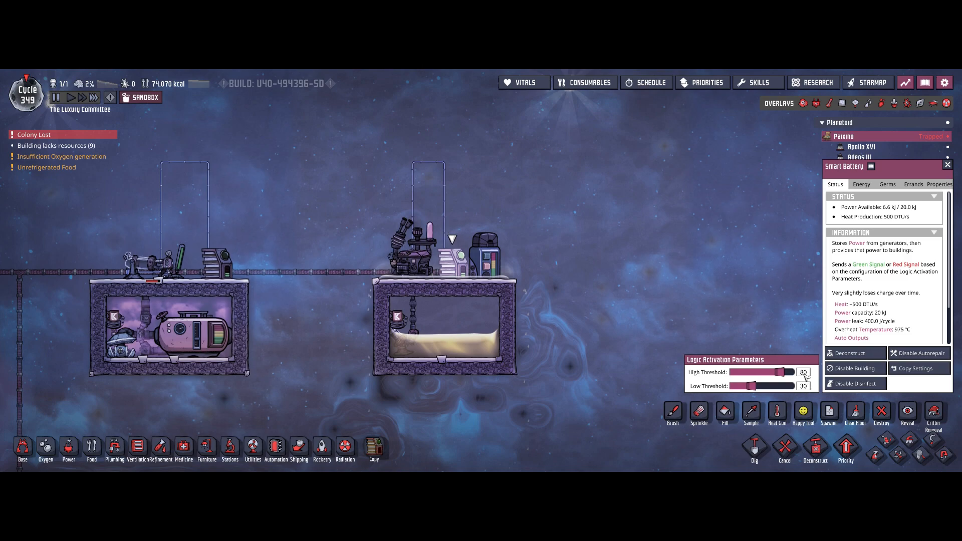
mouse_move(494, 377)
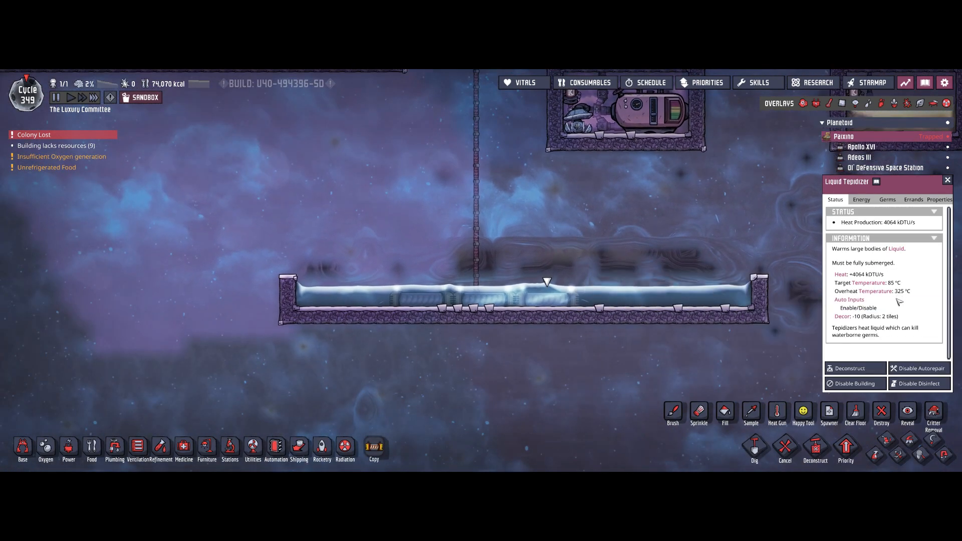
mouse_move(633, 258)
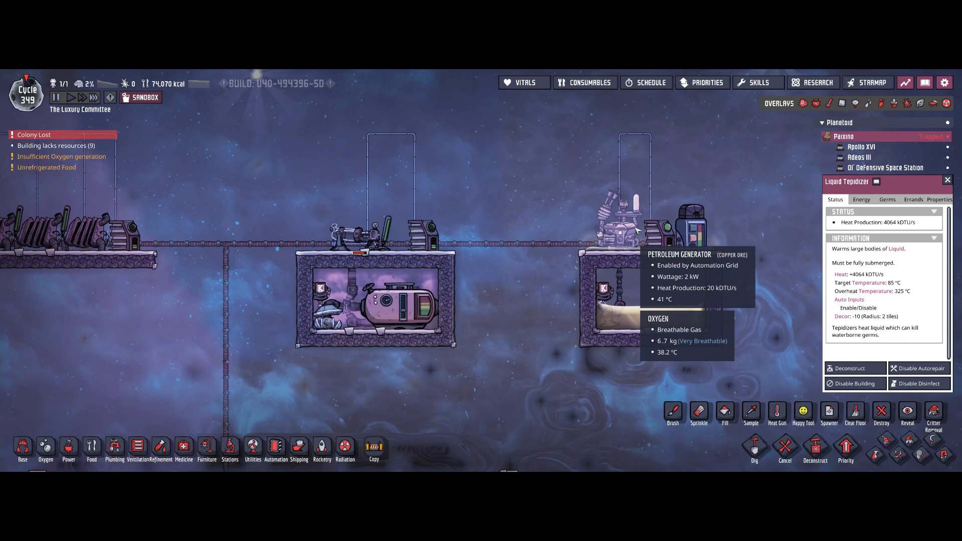
mouse_move(540, 199)
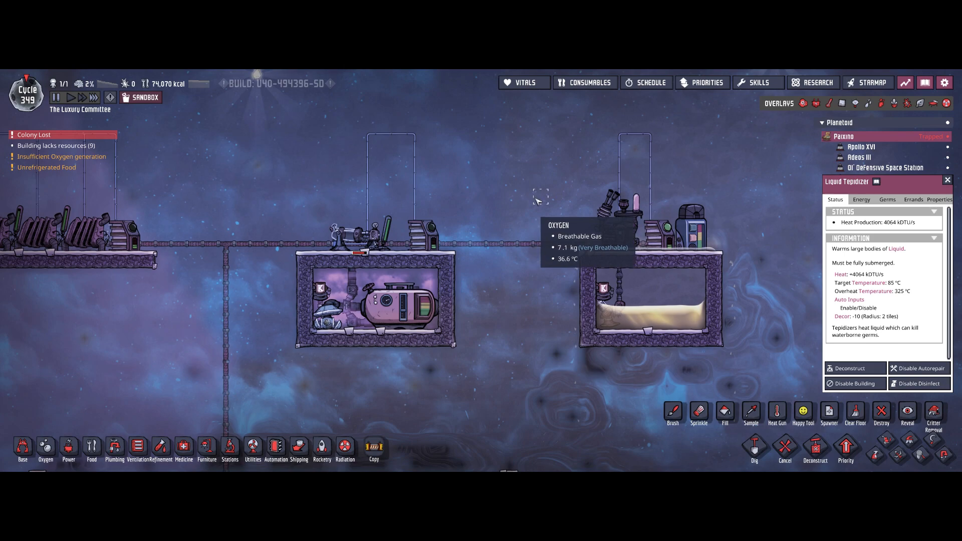
mouse_move(363, 269)
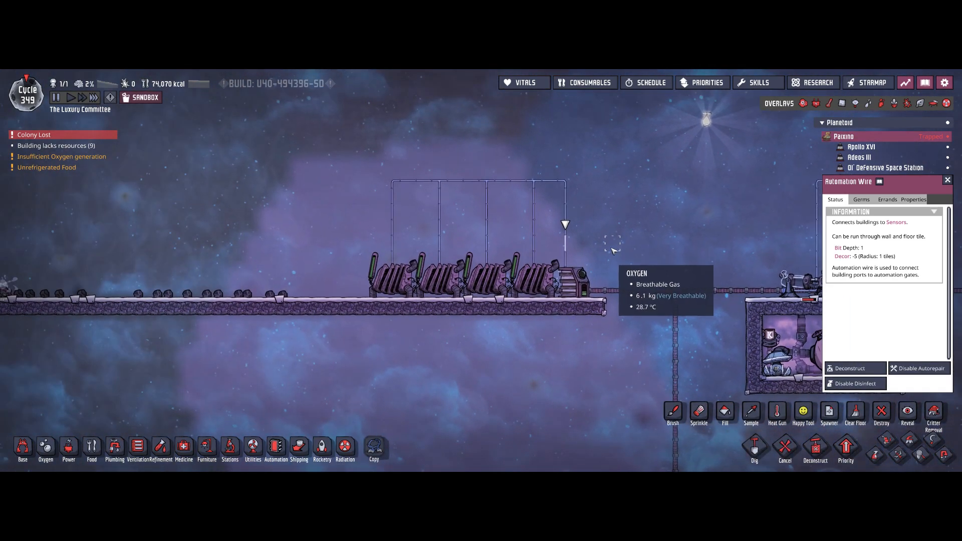
mouse_move(524, 280)
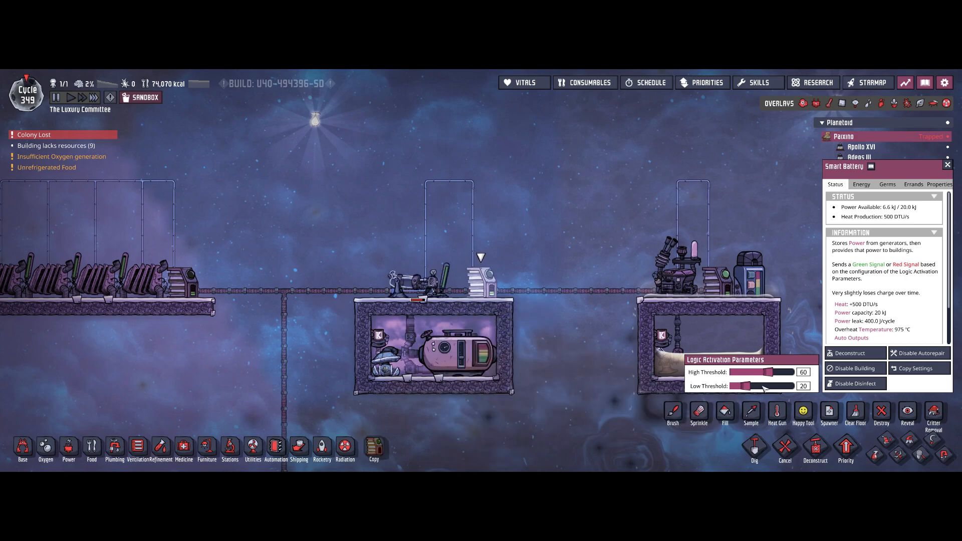
mouse_move(744, 386)
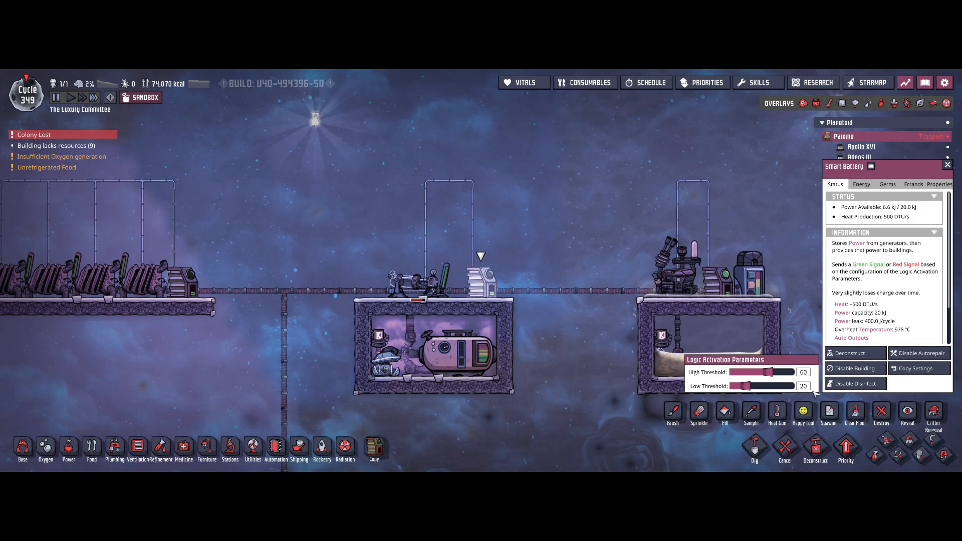
mouse_move(804, 378)
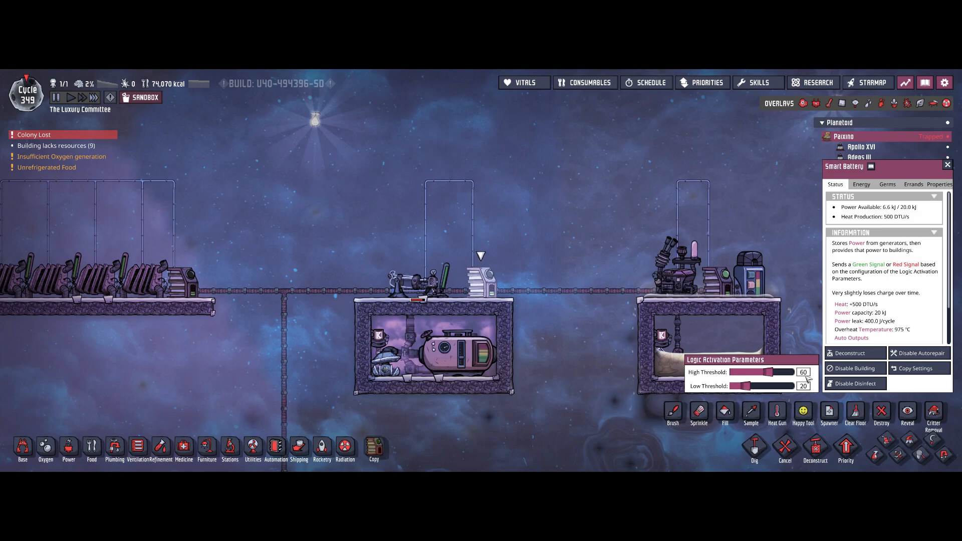
mouse_move(703, 309)
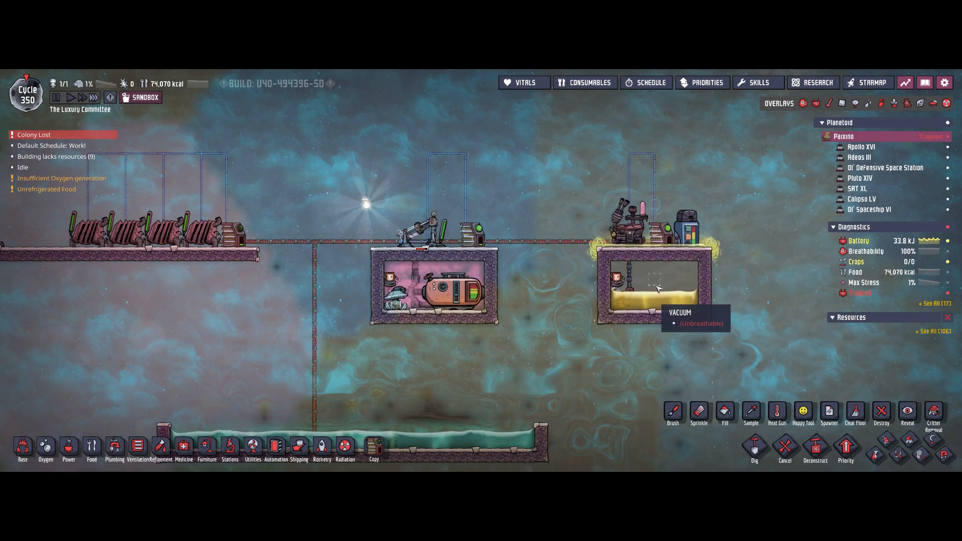
mouse_move(687, 306)
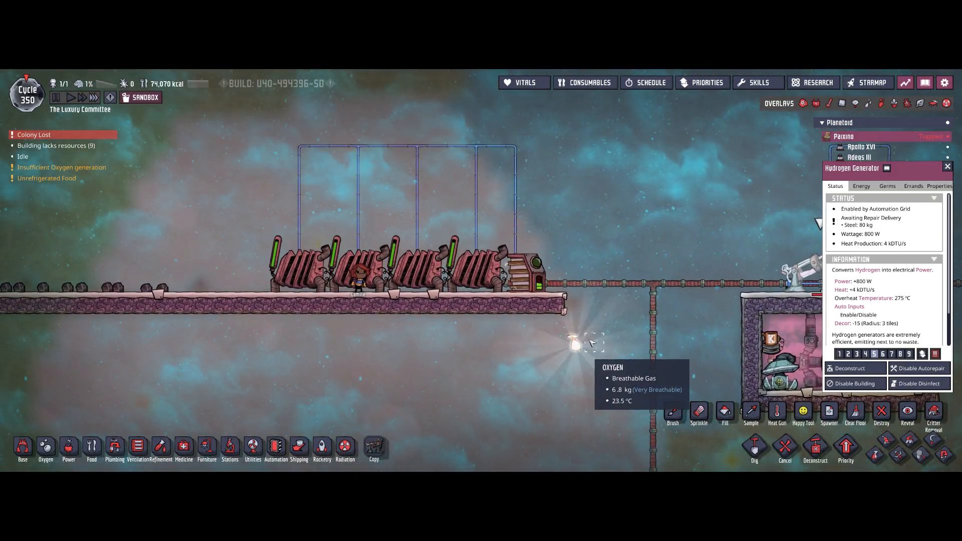
mouse_move(488, 281)
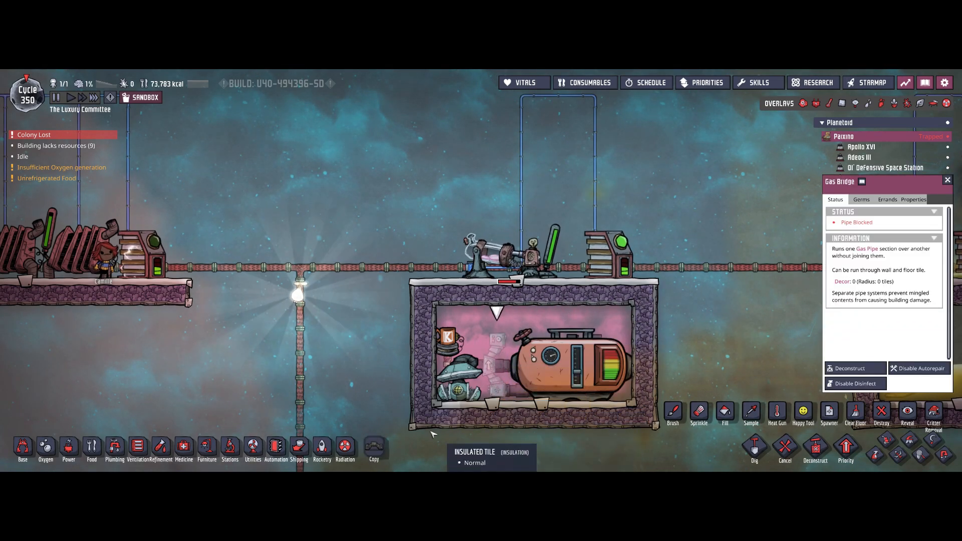
Close the building details and bring the generator row with its automation wiring into view
click(137, 449)
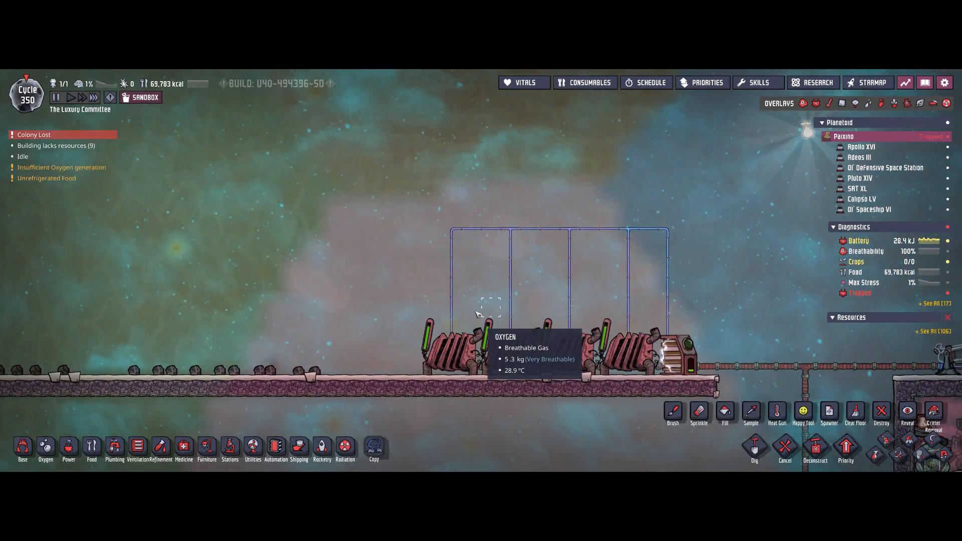
Build an AND gate above the left generators from Automation and run its wires to them and down to the floor
click(275, 448)
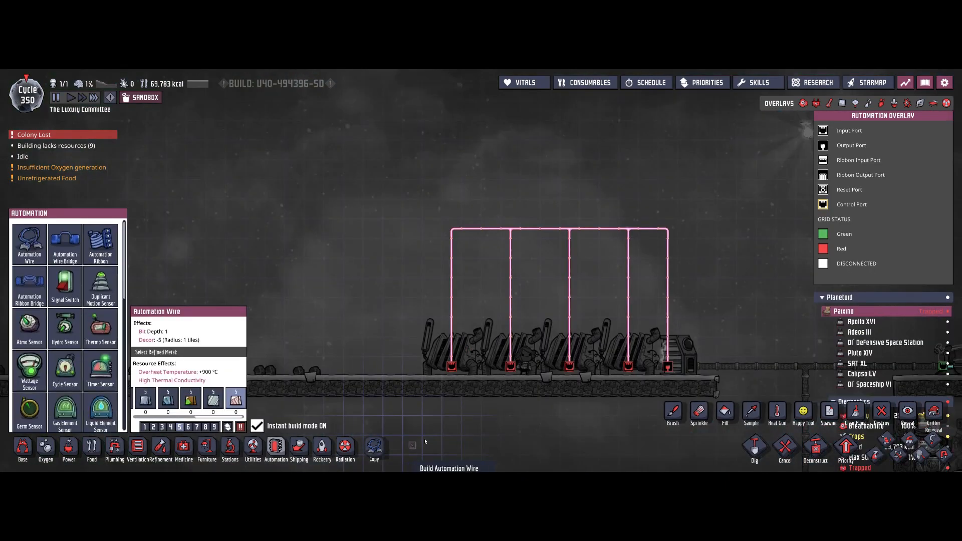
mouse_move(743, 333)
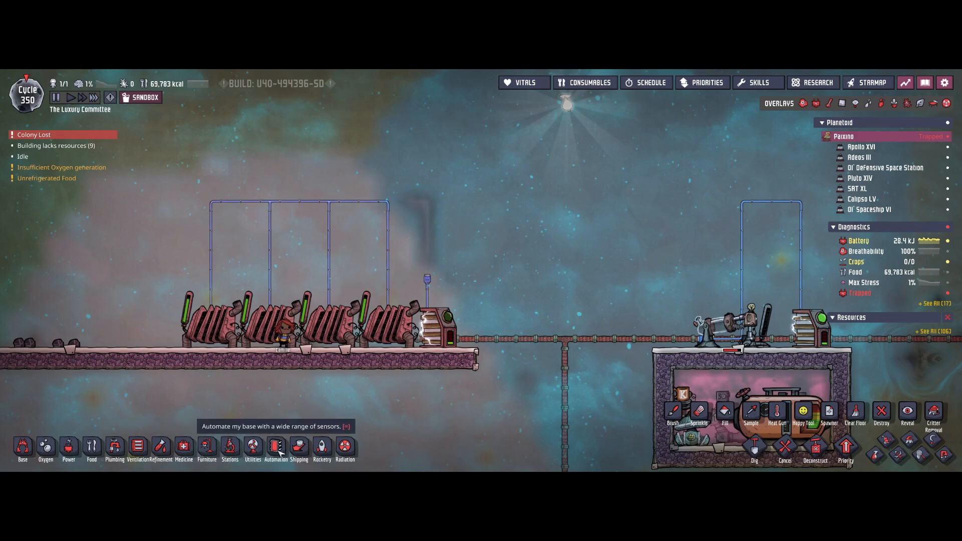
mouse_move(114, 450)
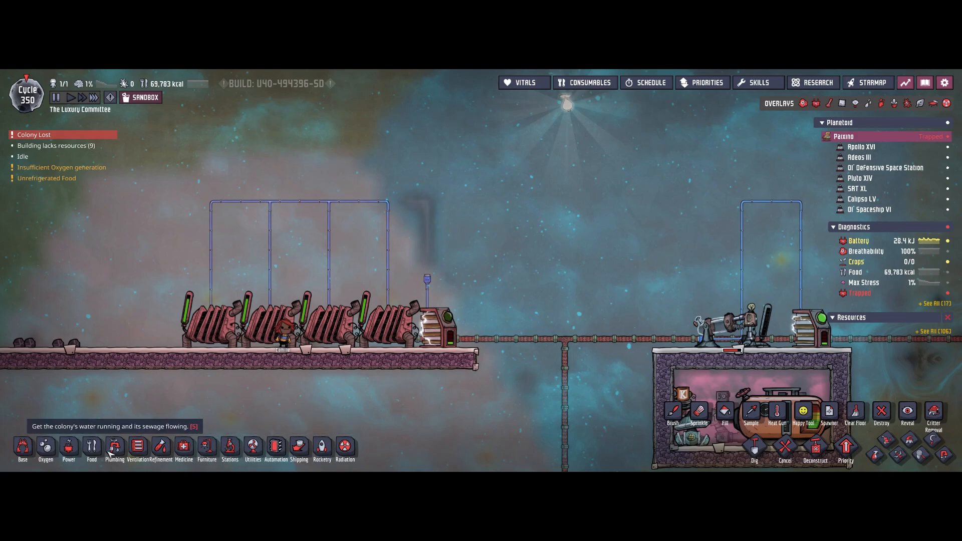
click(275, 446)
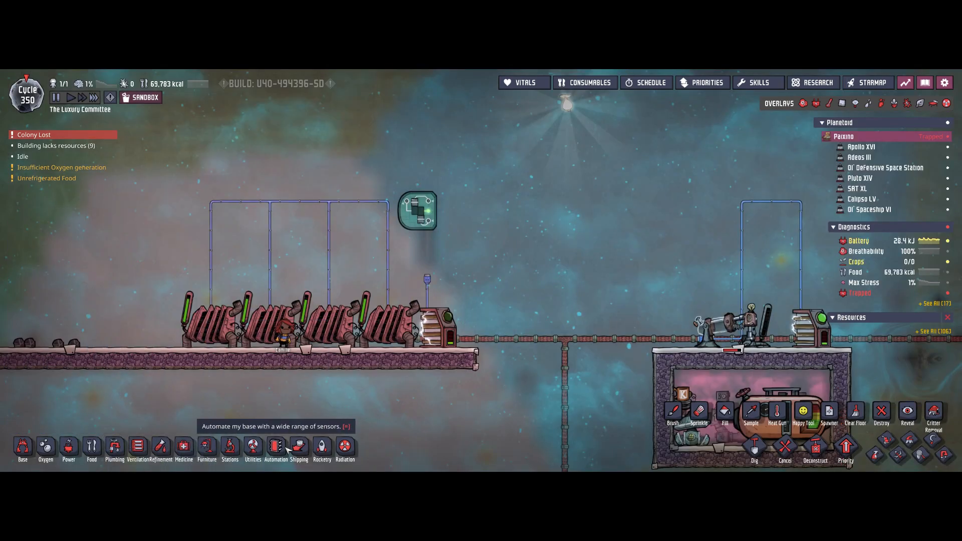
click(276, 447)
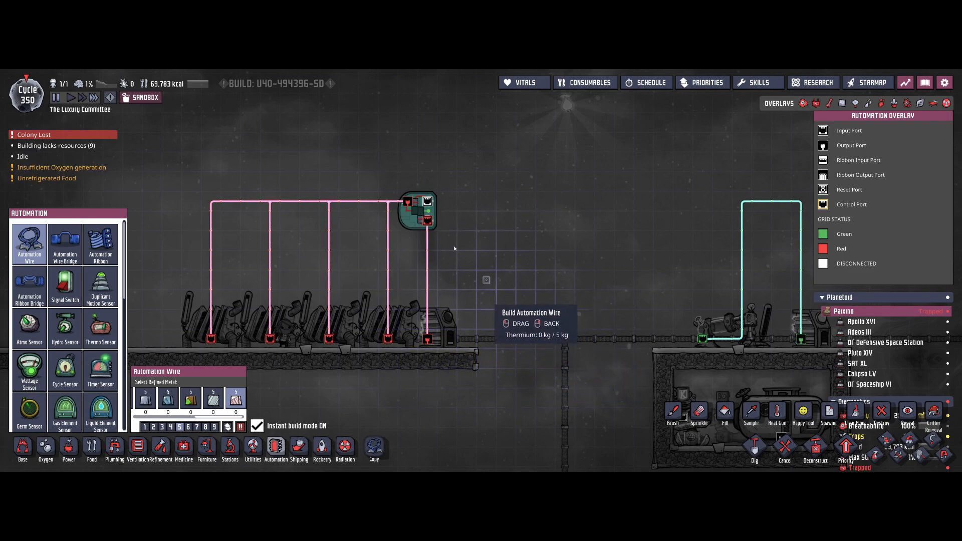
mouse_move(526, 239)
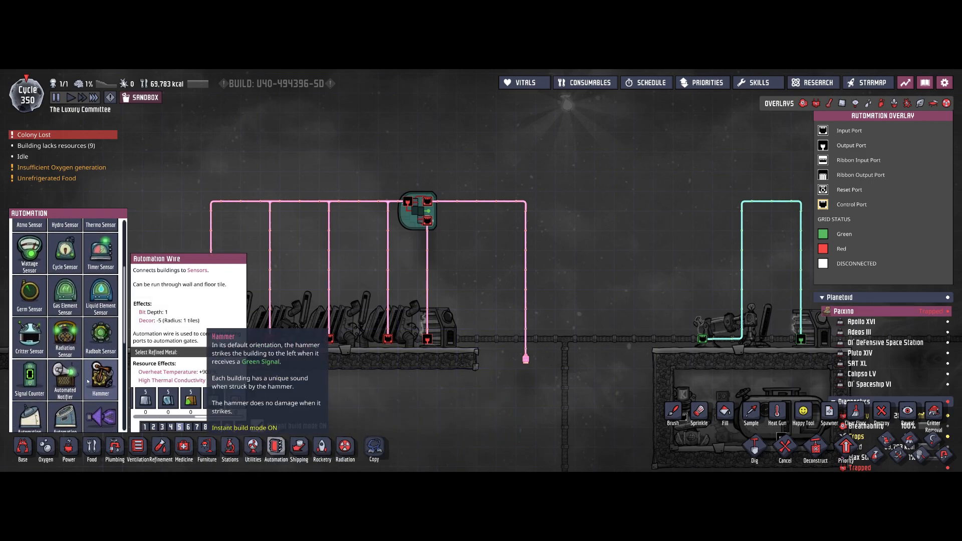
scroll(down, 3)
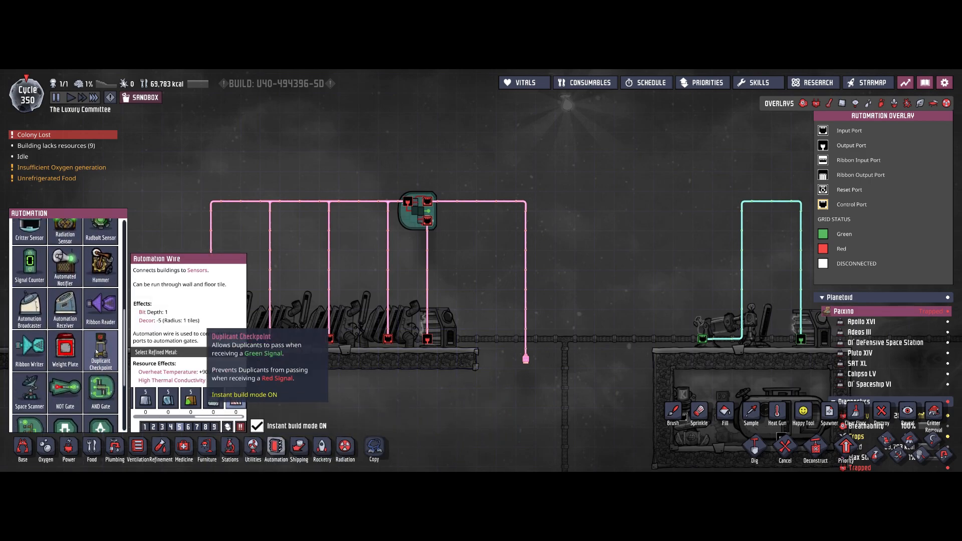
Build a weight plate at the wire's end, sending green above 10 kg
click(64, 349)
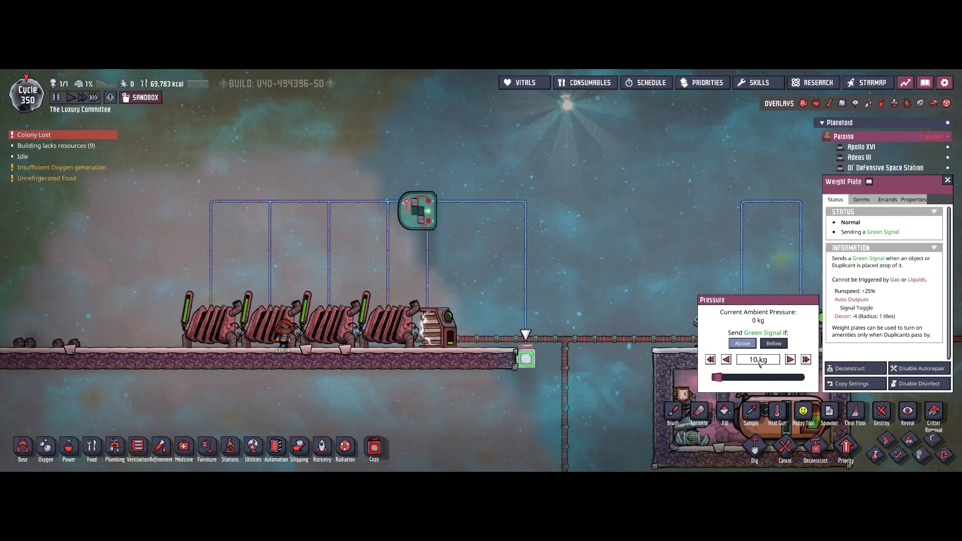
mouse_move(517, 329)
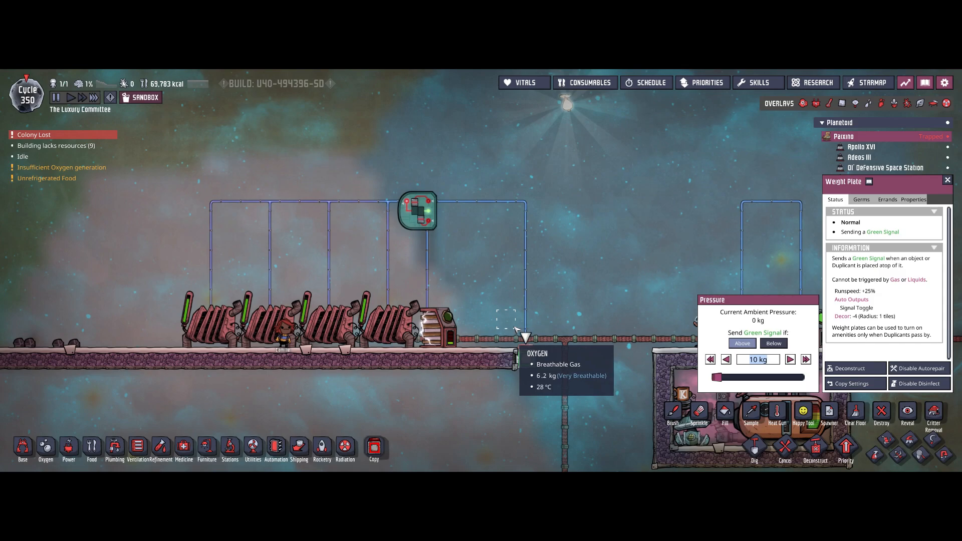